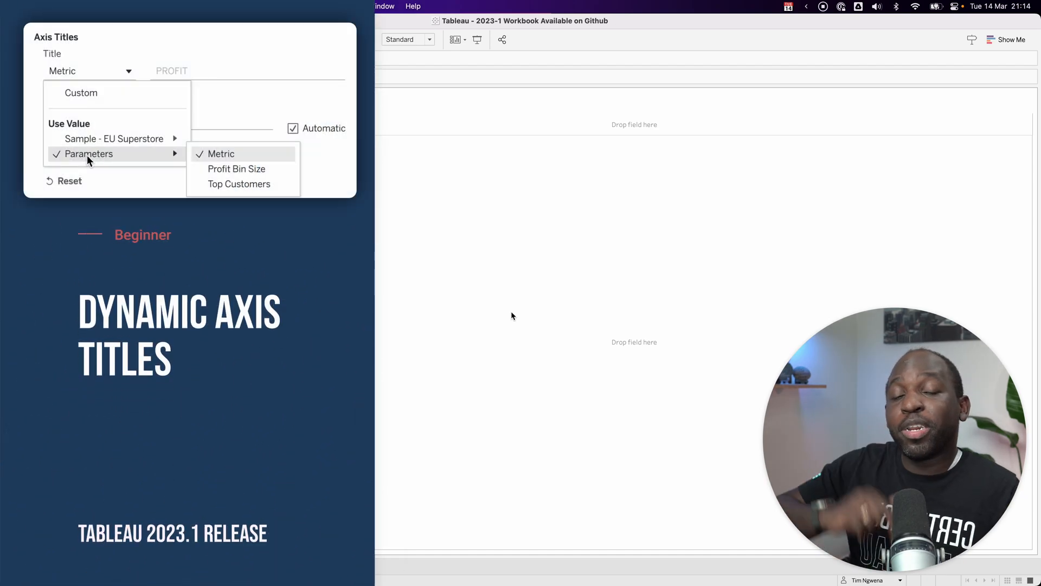
mouse_move(502, 307)
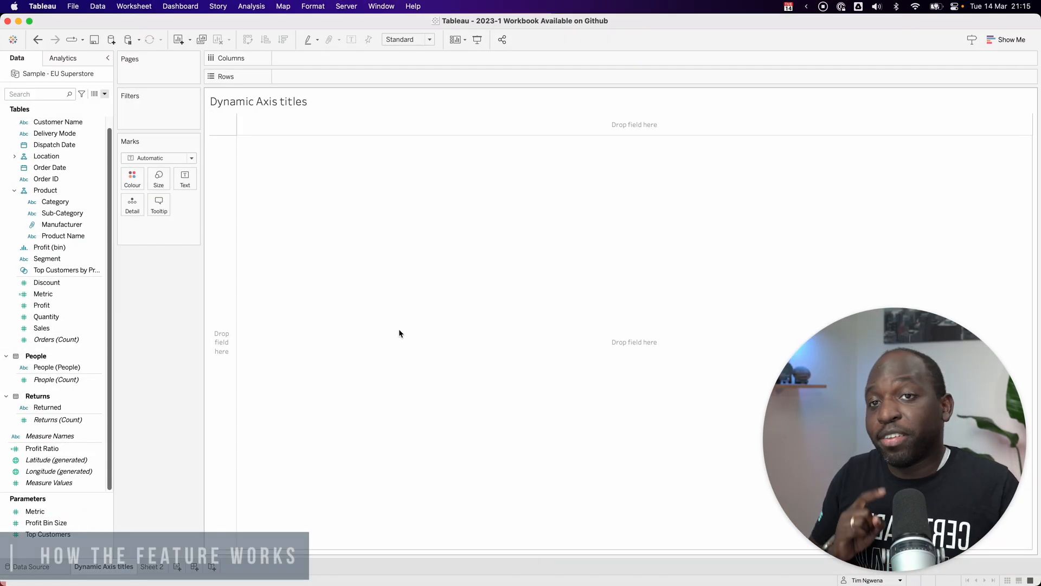
Show the Metric parameter control and review its SALES, PROFIT, DISCOUNT list without changes.
right_click(35, 511)
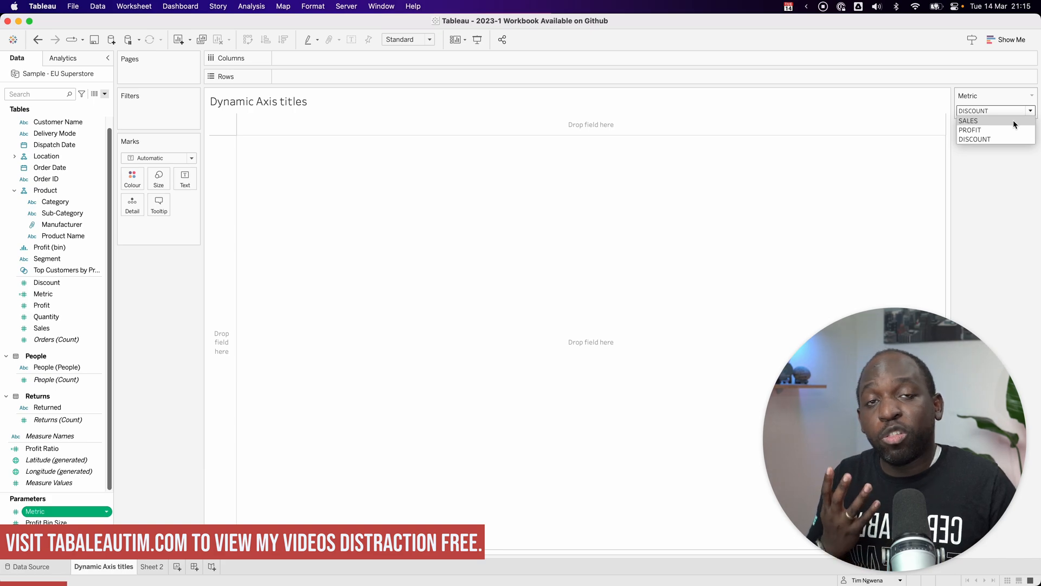
mouse_move(1002, 180)
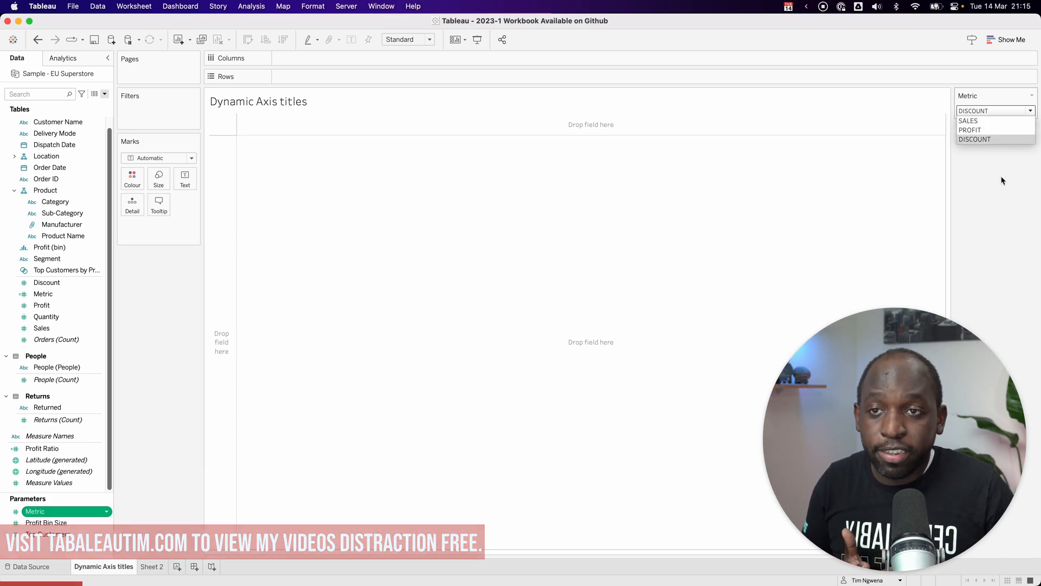
left_click(973, 138)
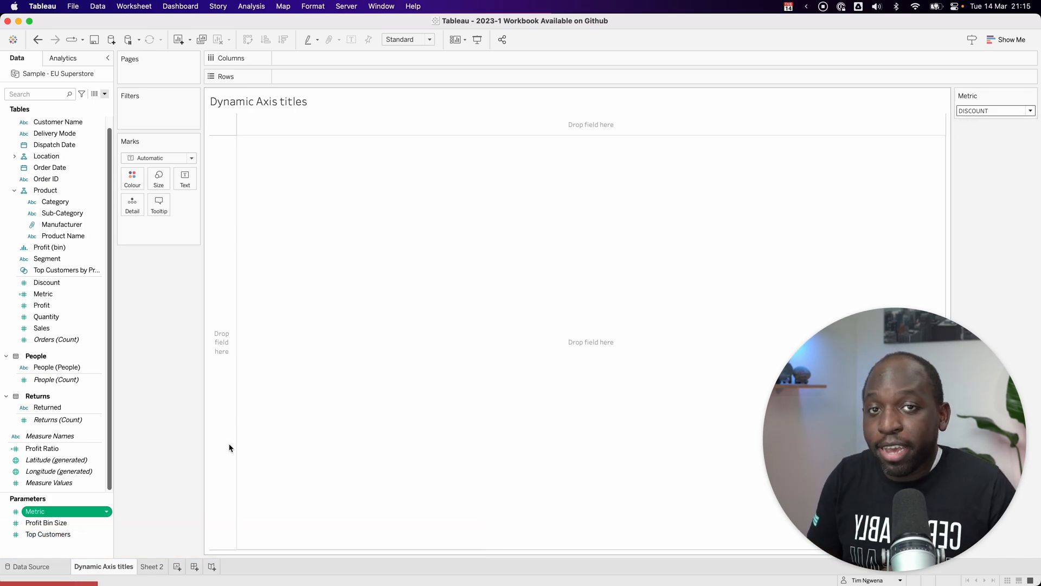
right_click(35, 511)
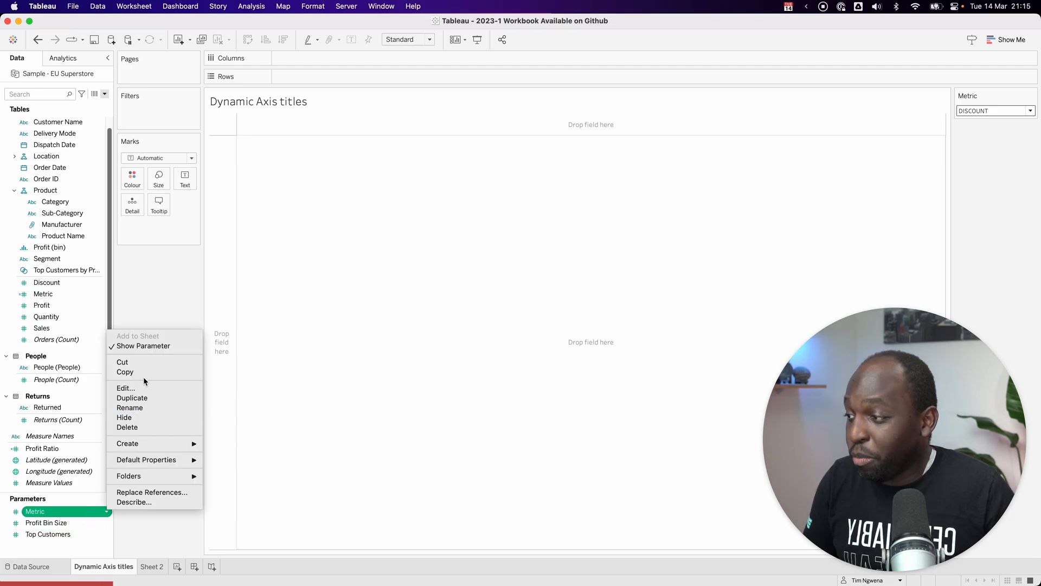
left_click(124, 387)
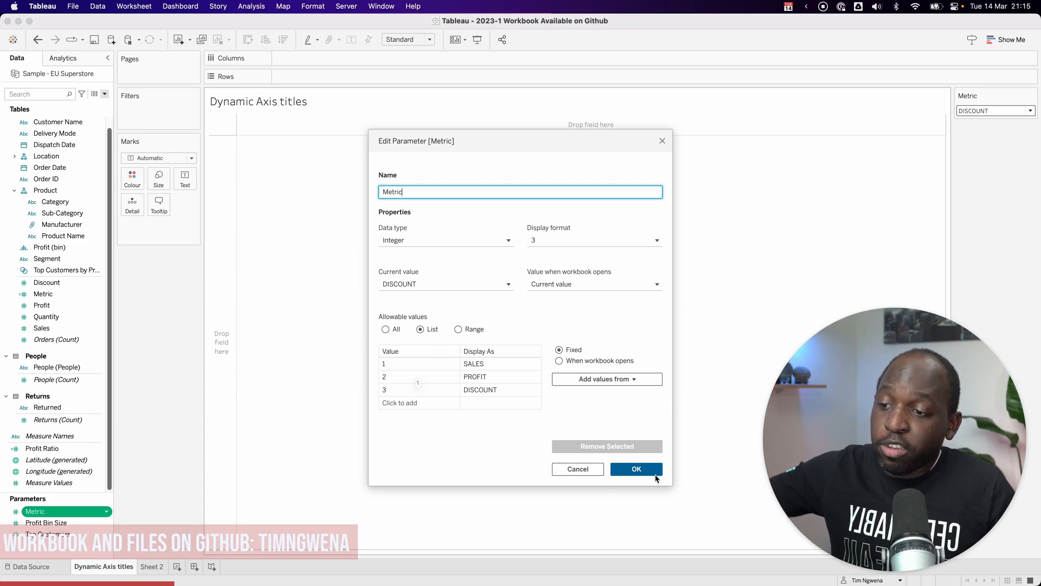
left_click(635, 469)
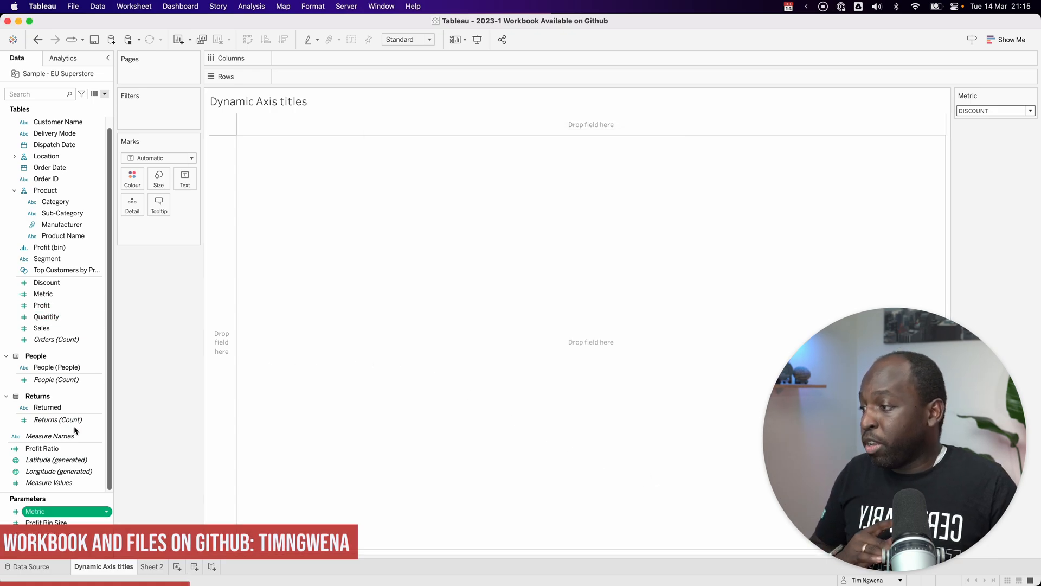
Edit the Metric calculated field to view its CASE formula returning Sales, Profit or Discount.
left_click(46, 317)
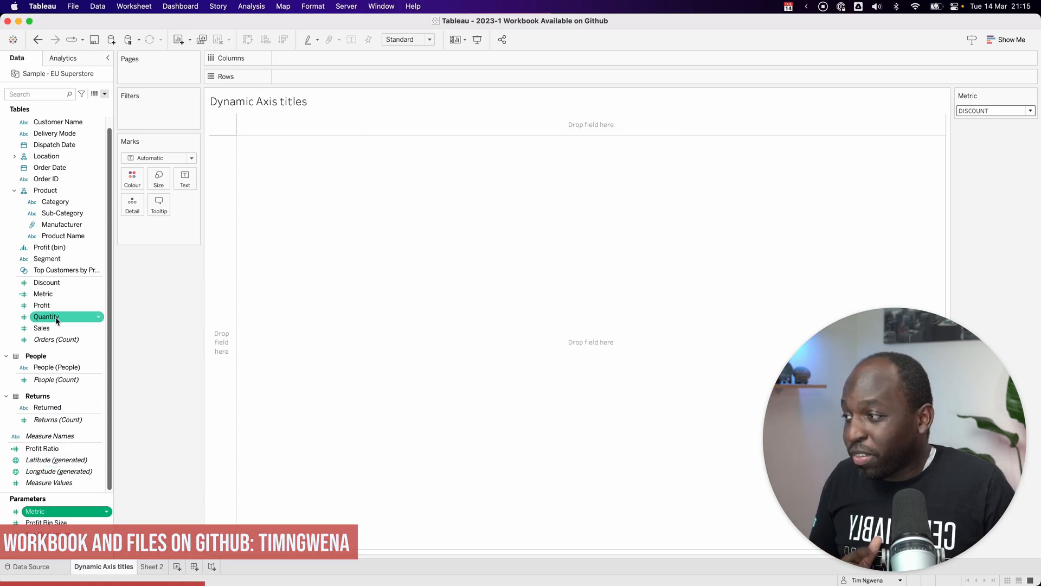
right_click(43, 294)
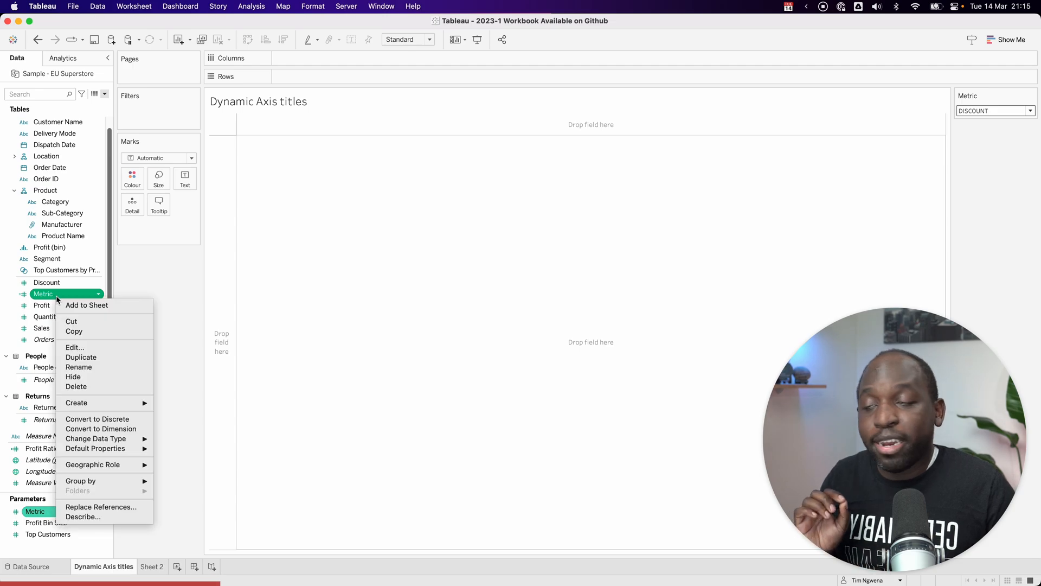
left_click(74, 347)
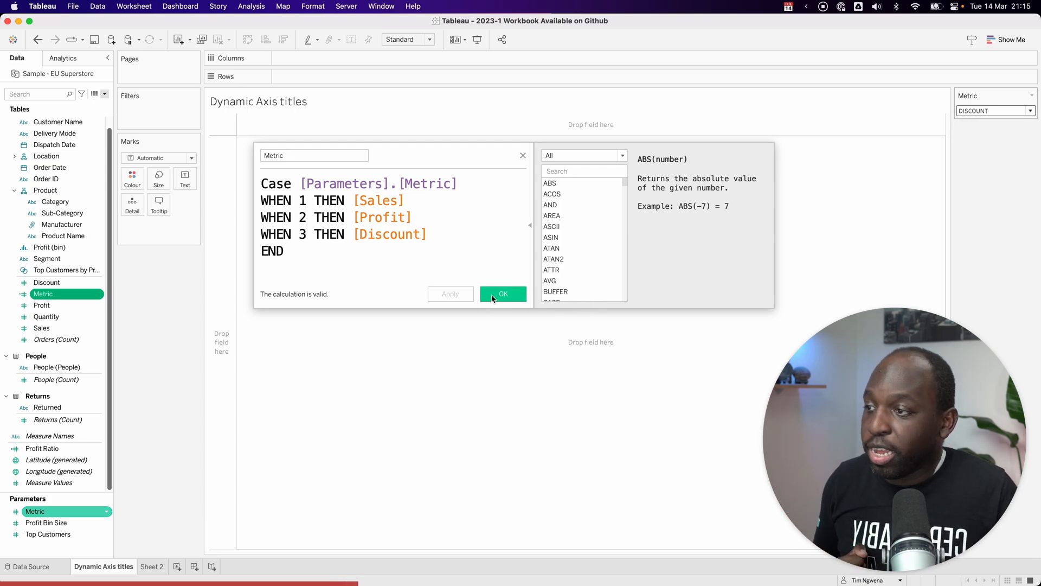
Chart SUM(Metric) by Sub-Category and switch the parameter through SALES, PROFIT and DISCOUNT.
left_click(503, 294)
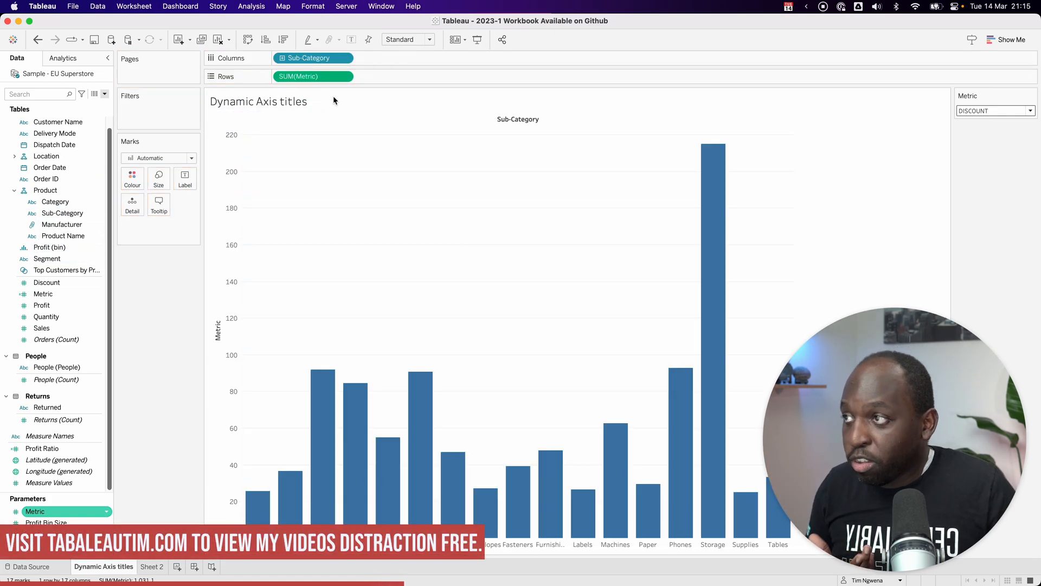
left_click(994, 111)
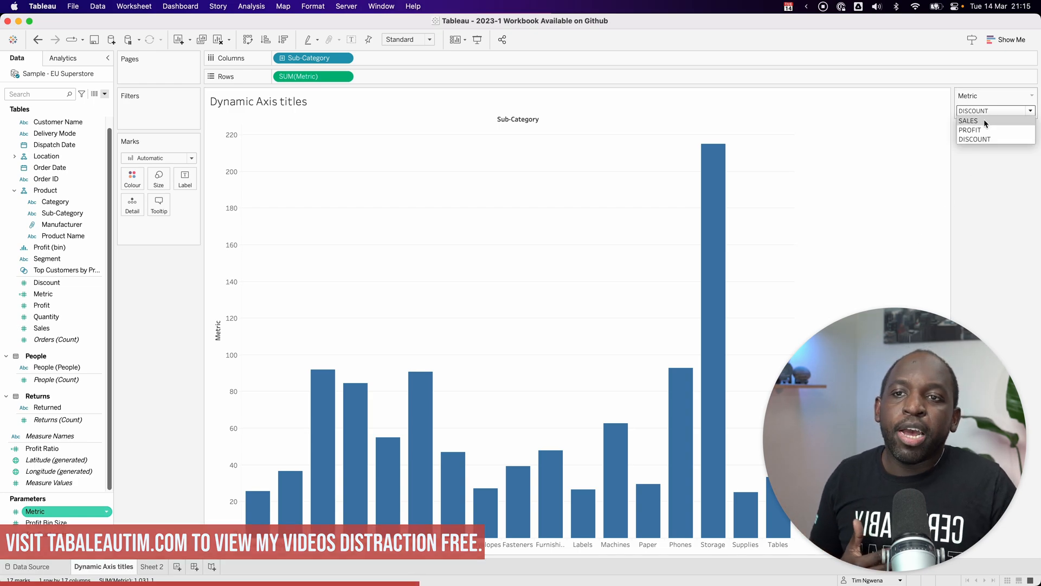
left_click(968, 120)
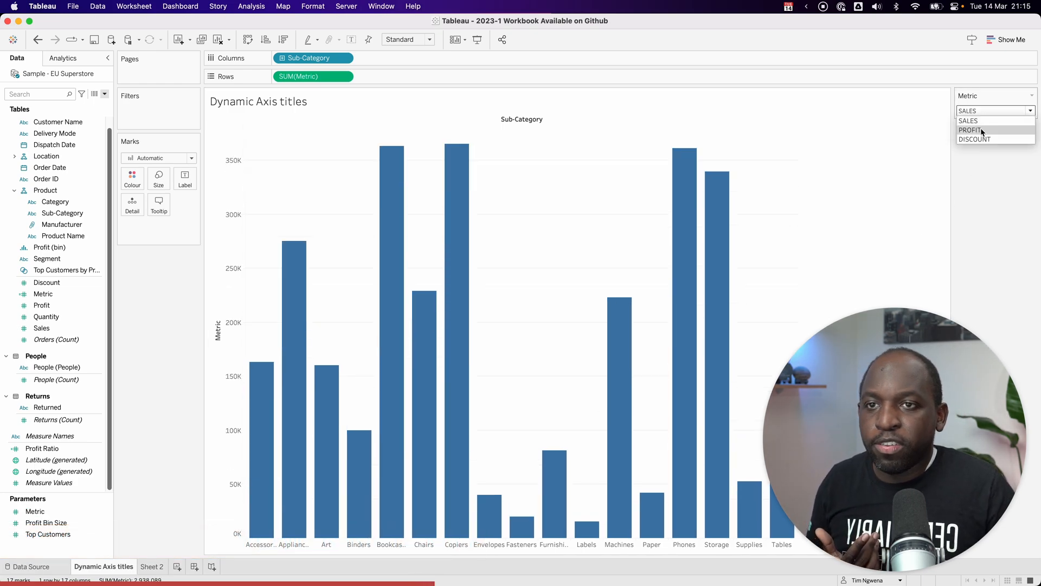
left_click(969, 130)
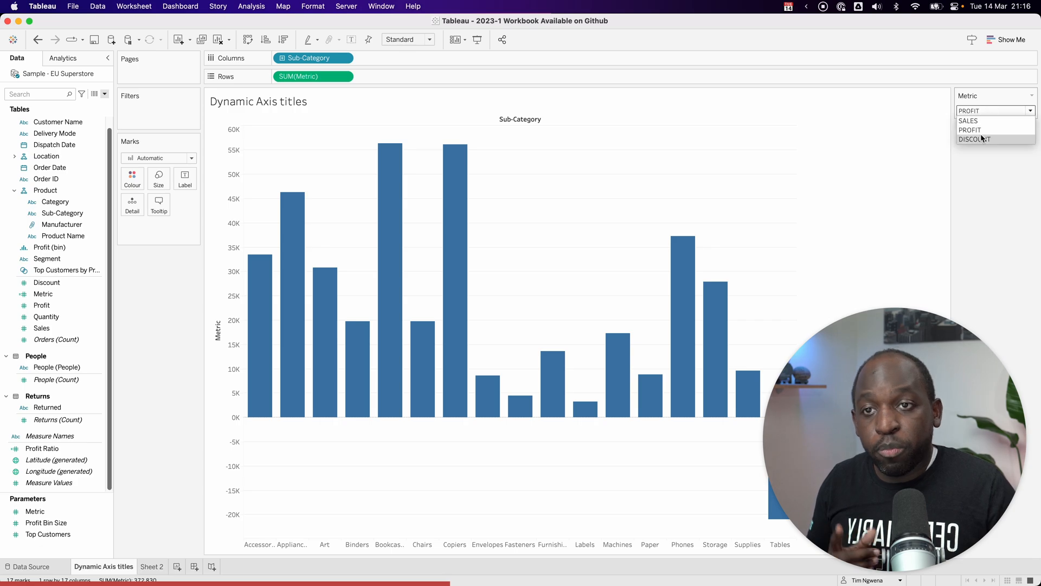
left_click(974, 140)
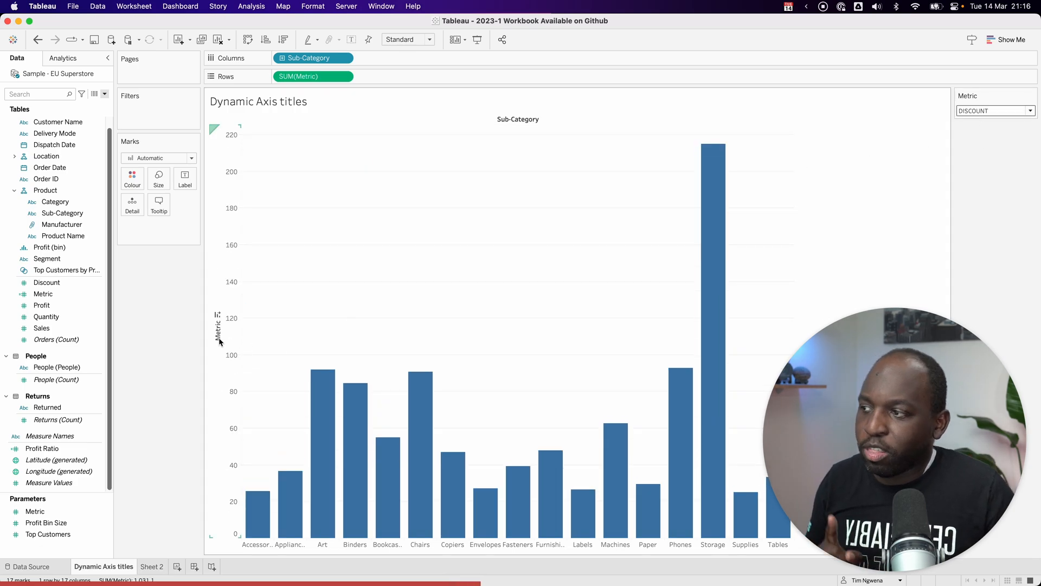
left_click(219, 326)
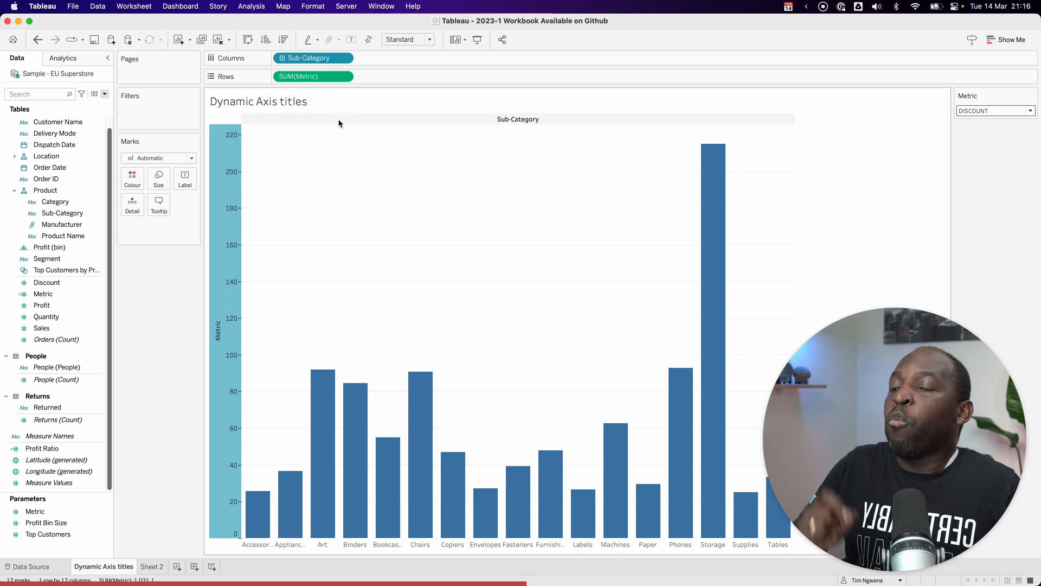
Set the vertical axis title to use the Metric parameter's value, showing DISCOUNT.
right_click(217, 325)
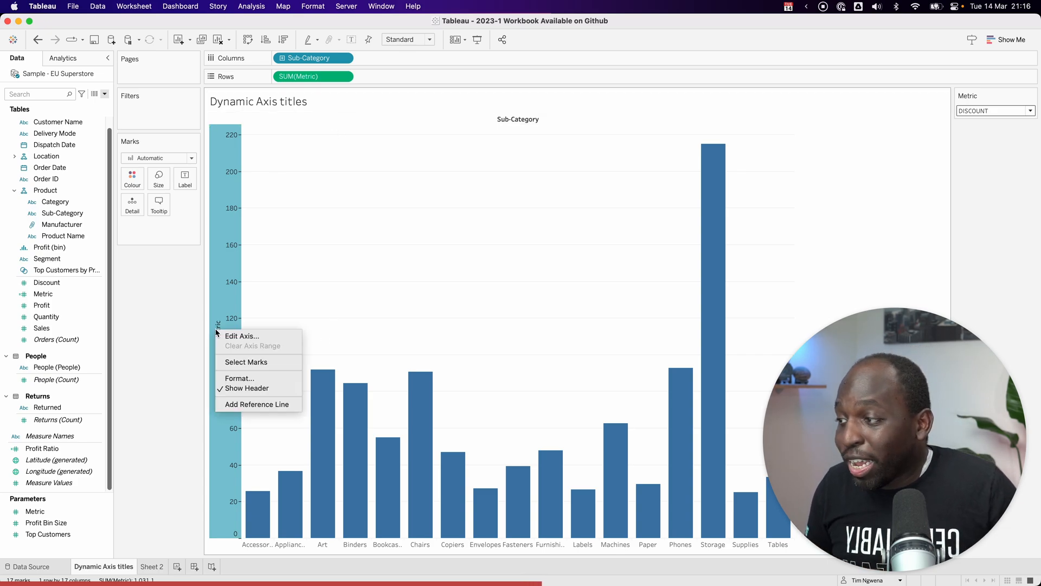
left_click(241, 335)
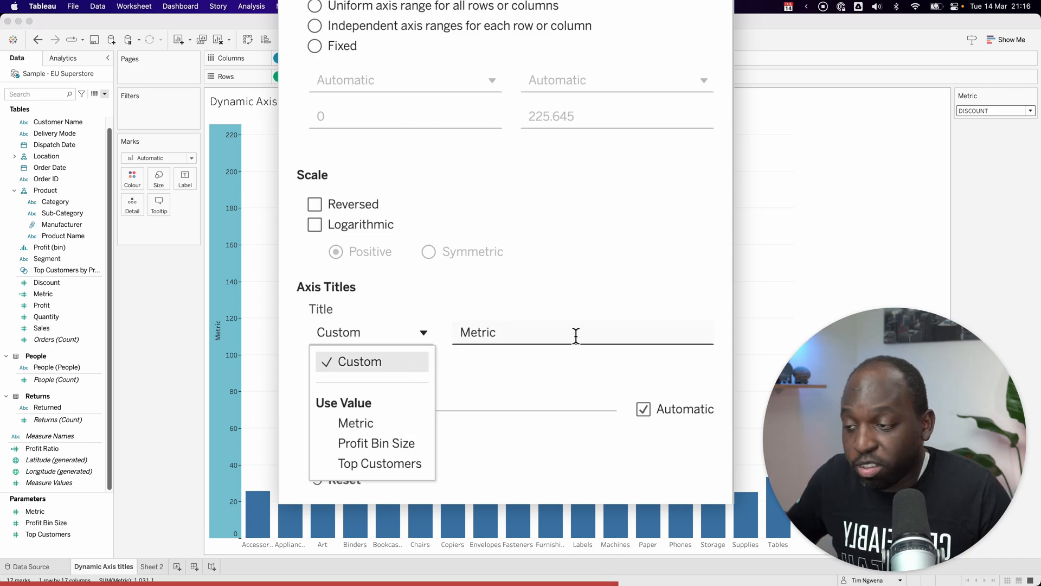
left_click(356, 423)
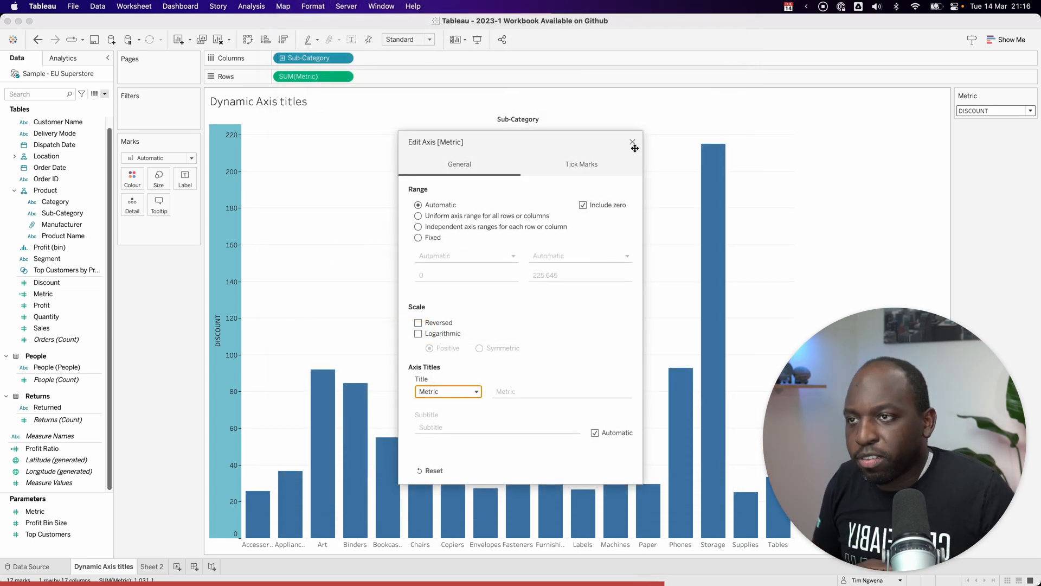
left_click(994, 111)
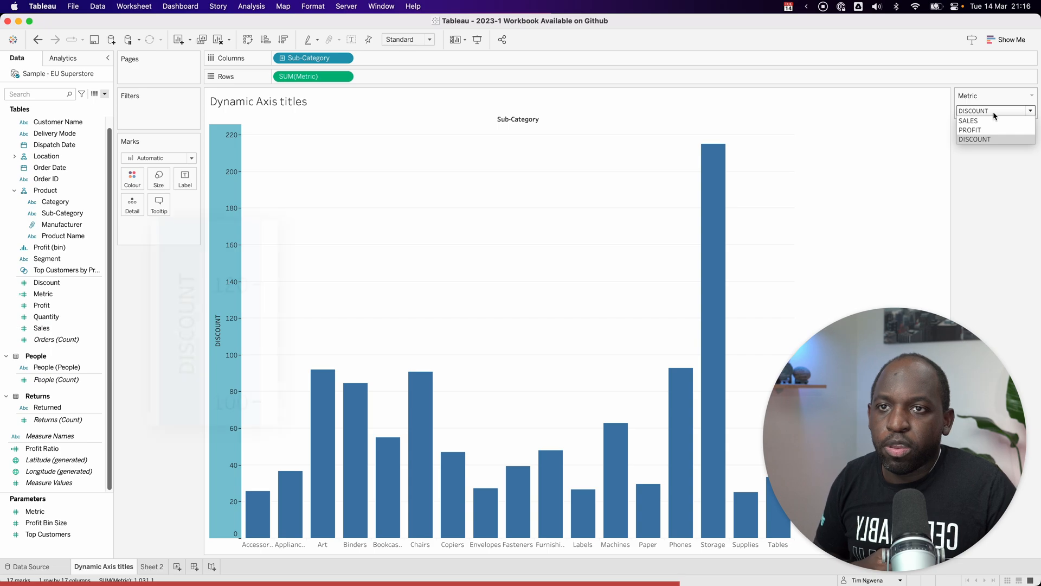
Cycle the Metric parameter through its values and confirm the axis title follows, ending on SALES.
left_click(968, 120)
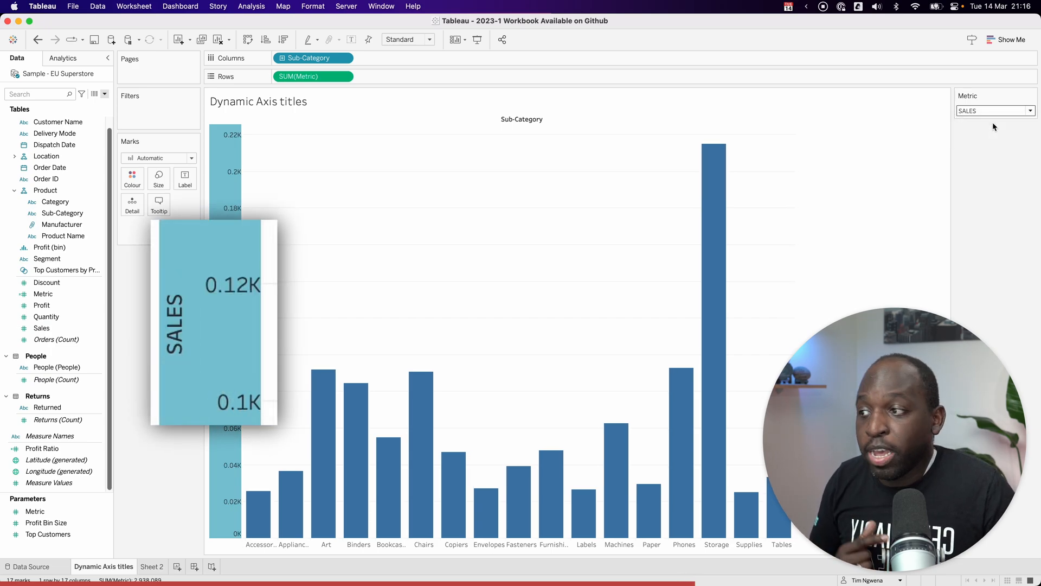
left_click(994, 111)
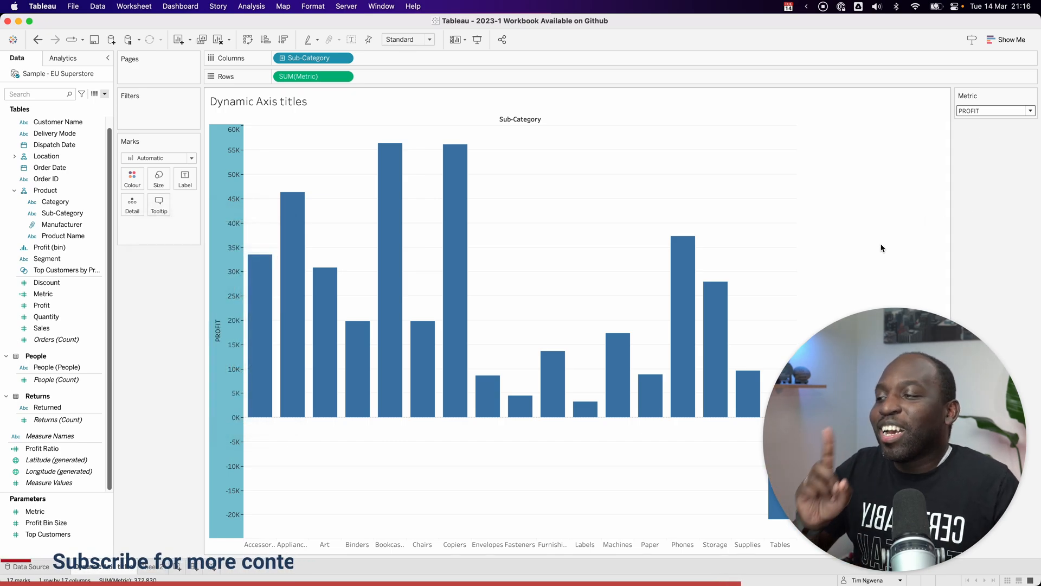
mouse_move(789, 252)
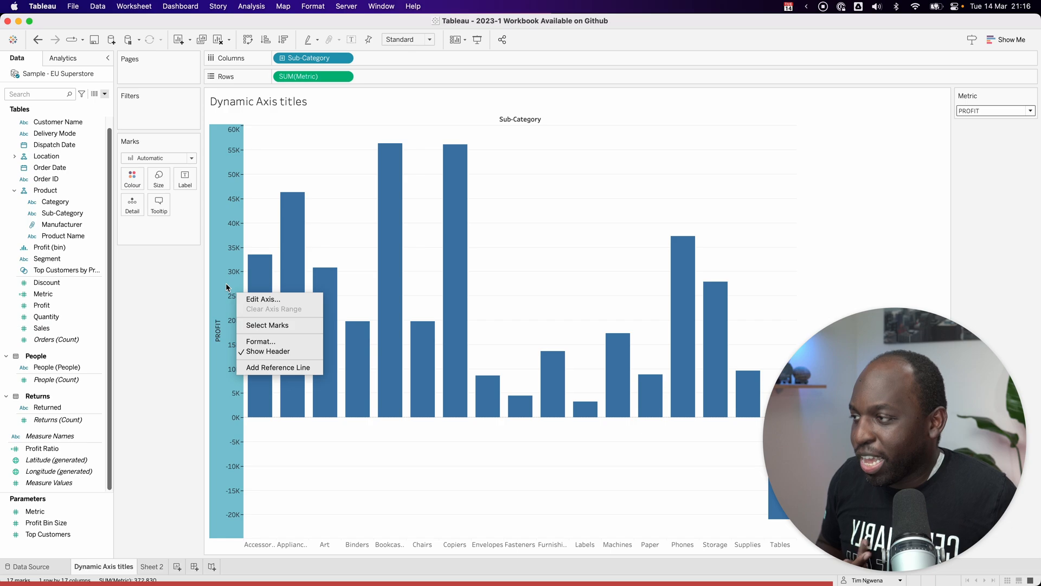
mouse_move(231, 279)
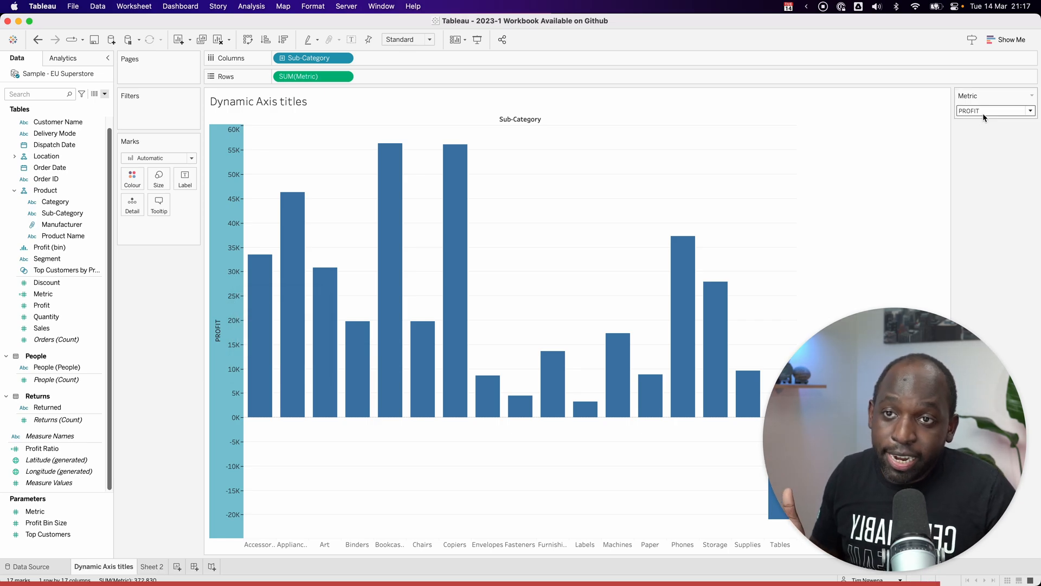
left_click(995, 110)
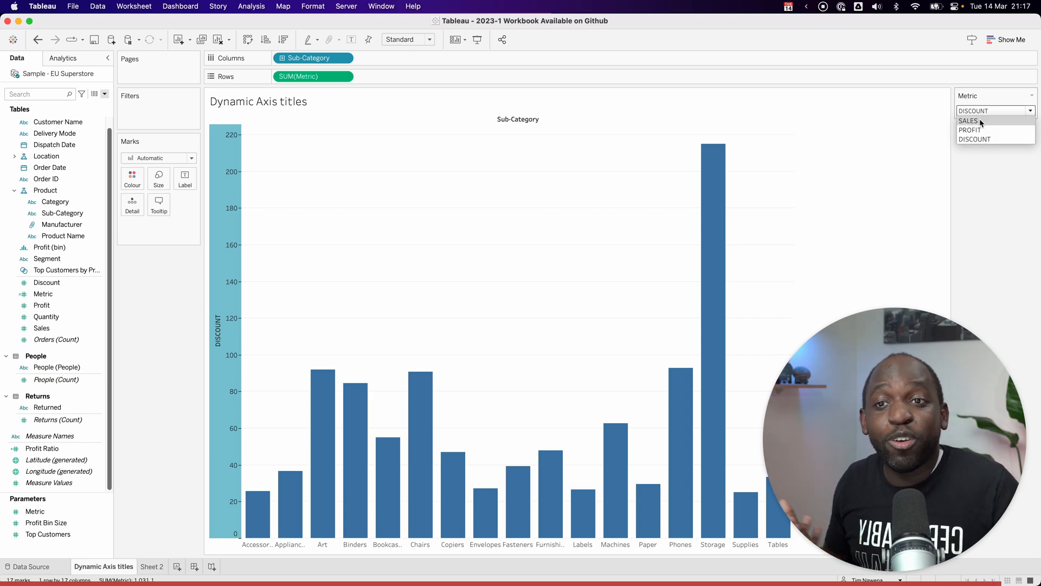
left_click(968, 121)
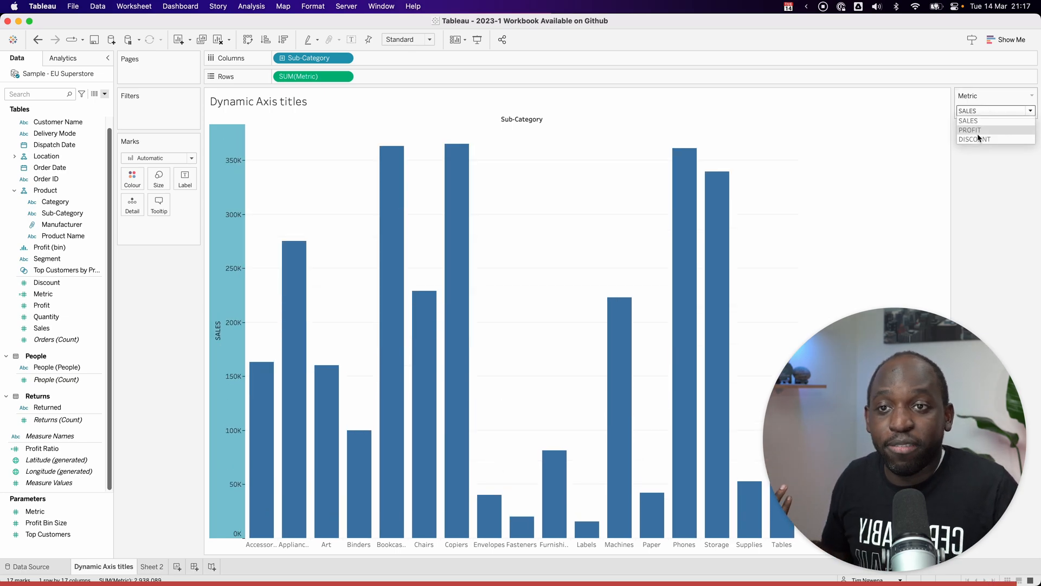
Set the Metric parameter to PROFIT so bars and axis title show profit.
left_click(969, 129)
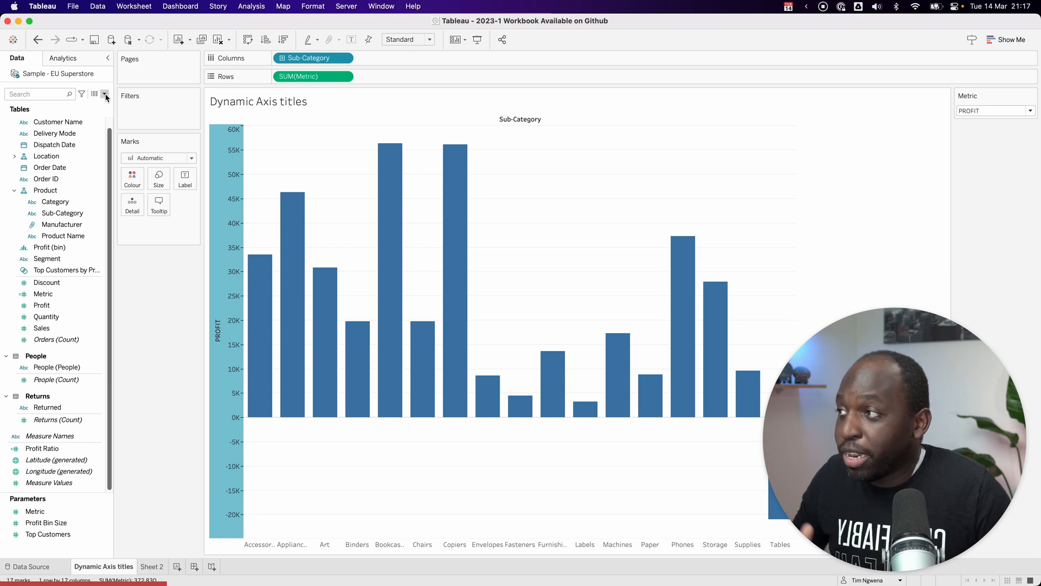
Create a calculated field named Field with an empty-string ('') formula.
left_click(105, 93)
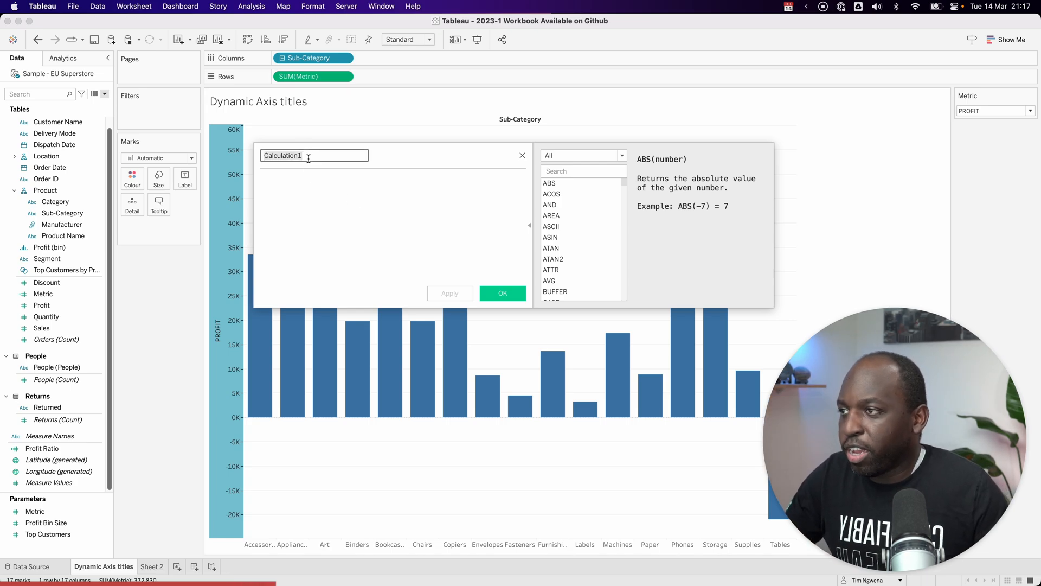
type("Field")
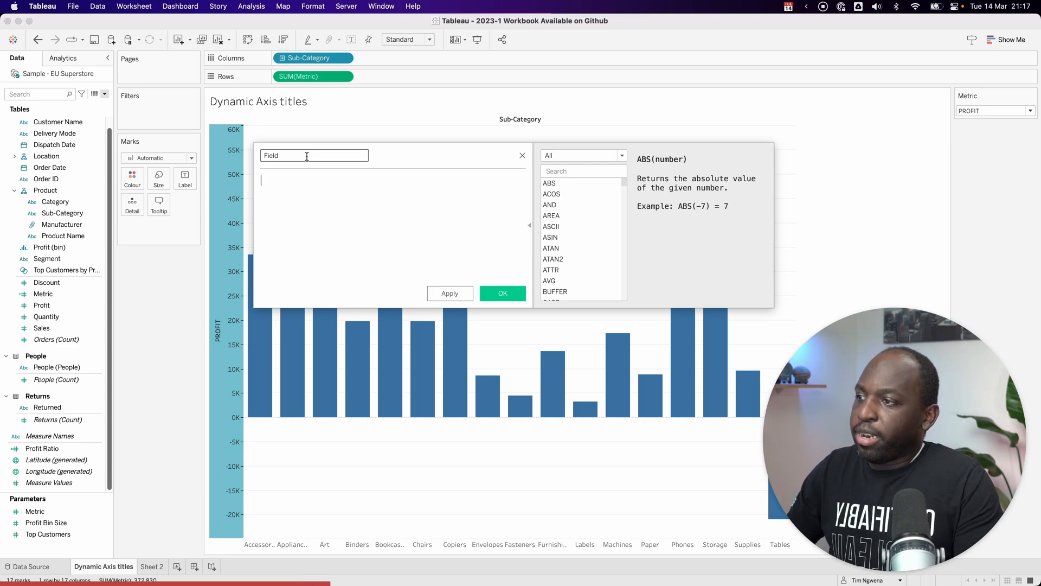
type("''")
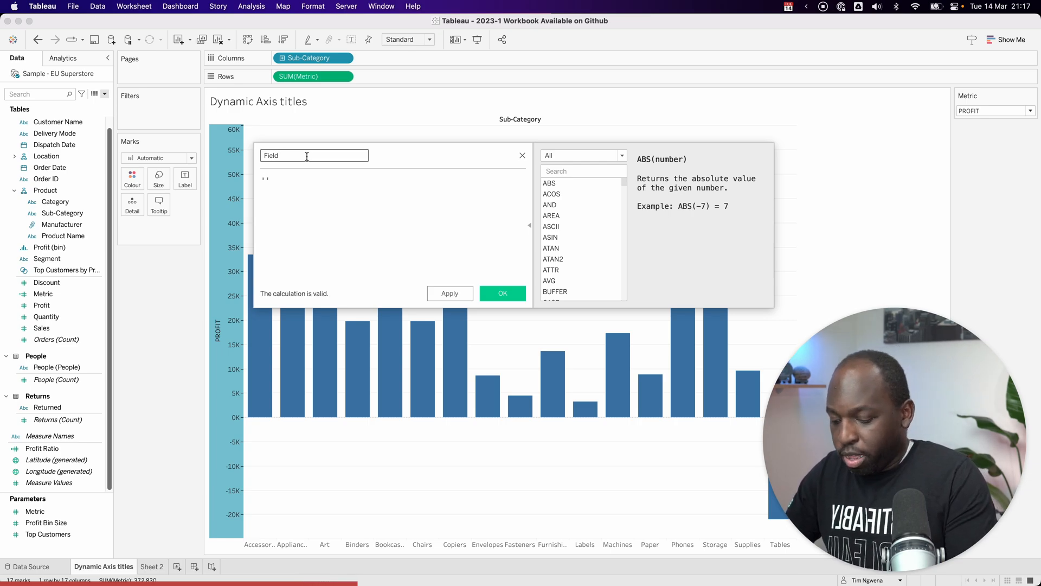
type("Single value")
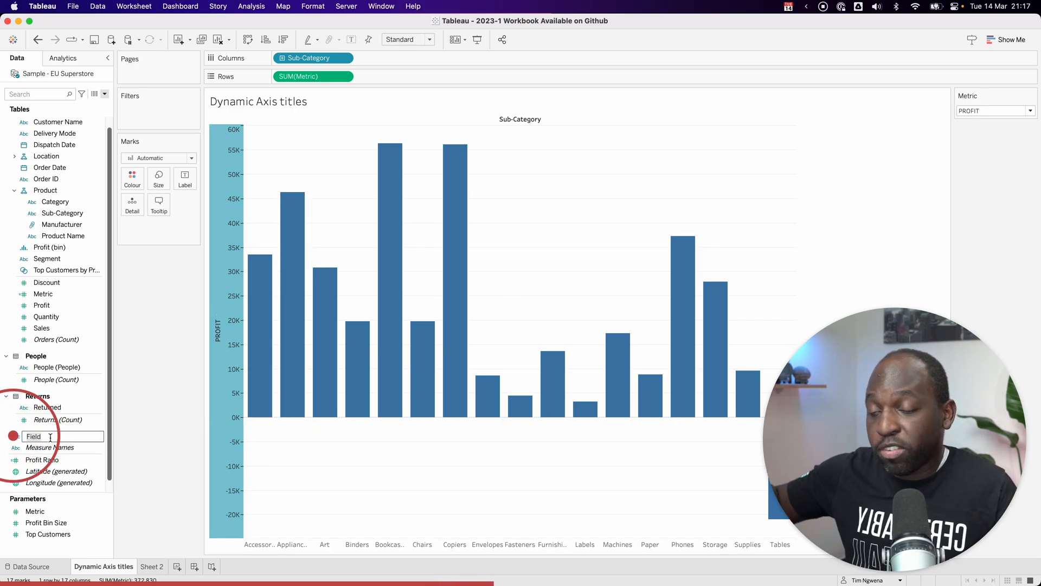
Set the vertical axis title to use the Field calculation from the Sample - EU Superstore source.
right_click(223, 300)
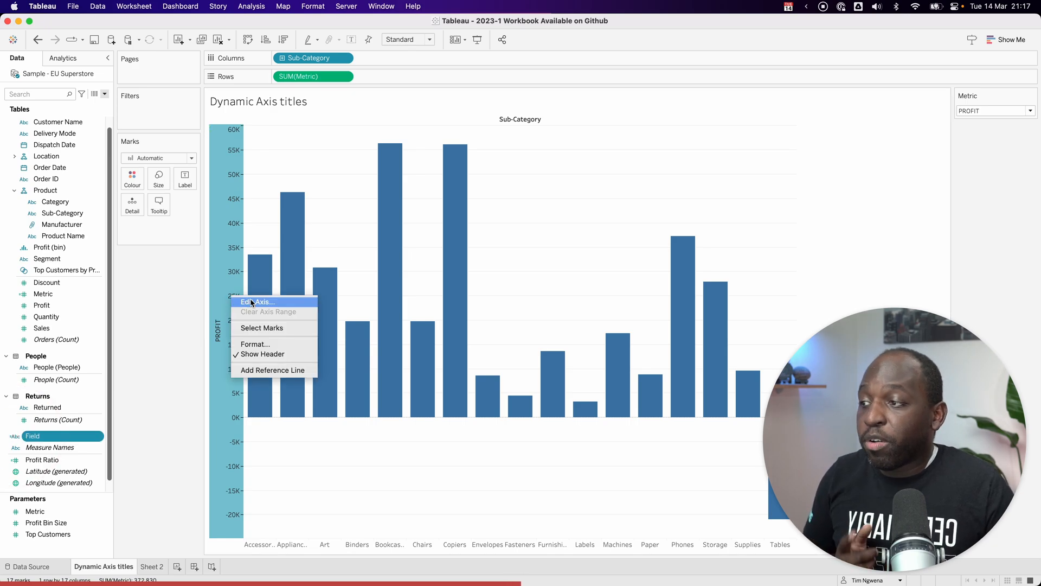
left_click(258, 302)
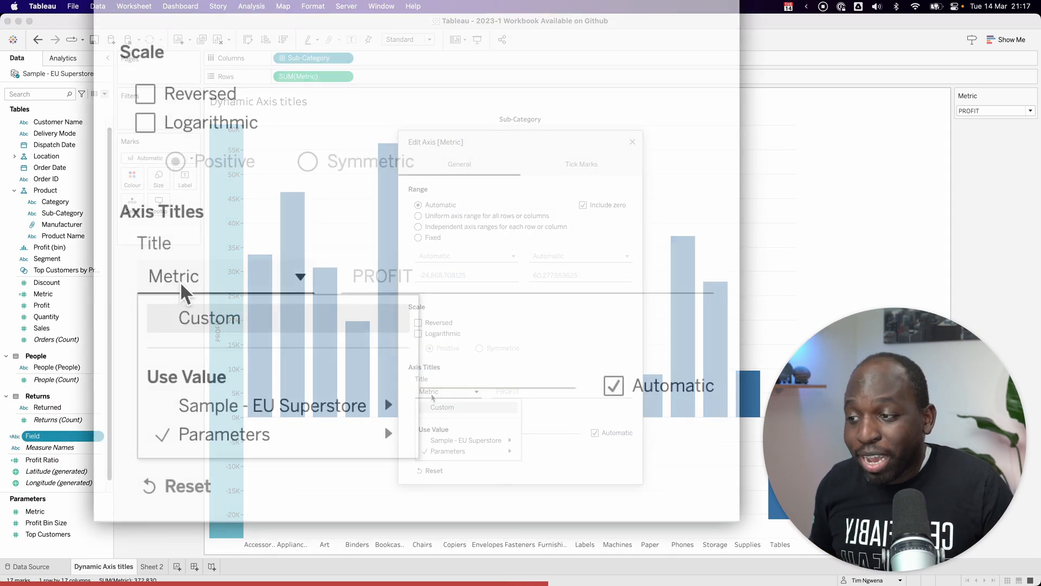
mouse_move(269, 406)
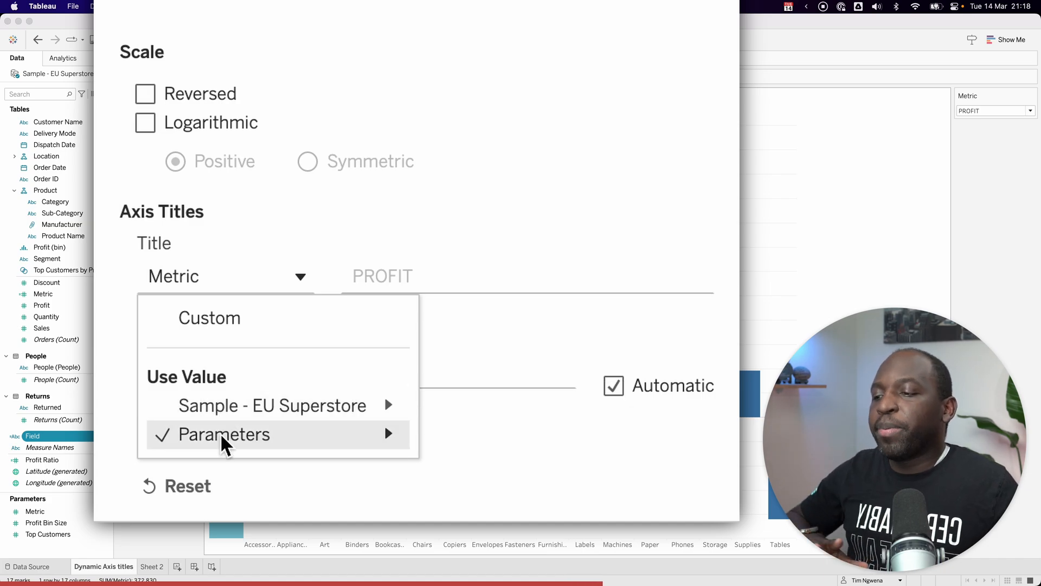
left_click(223, 434)
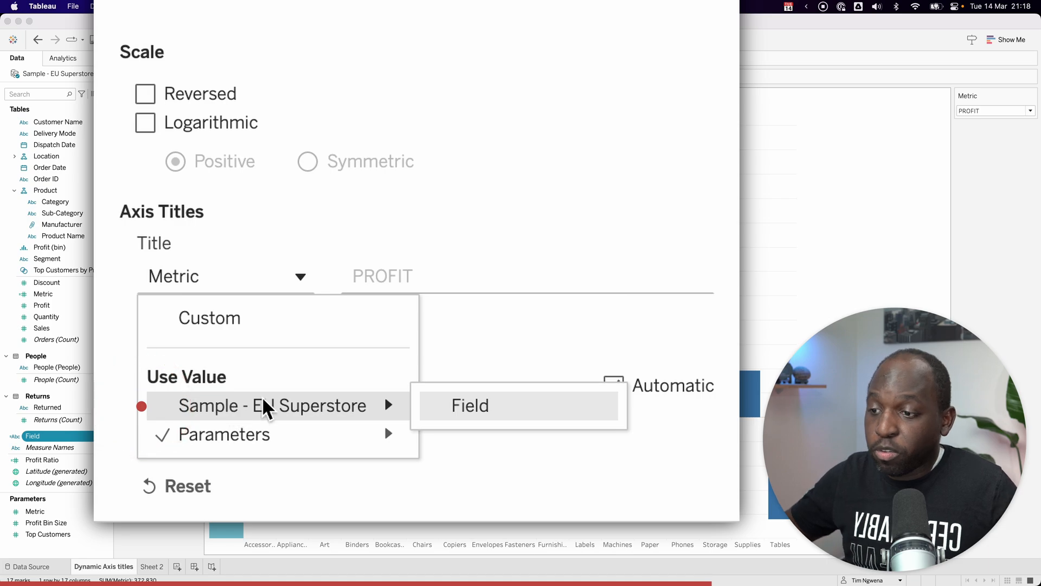
mouse_move(529, 416)
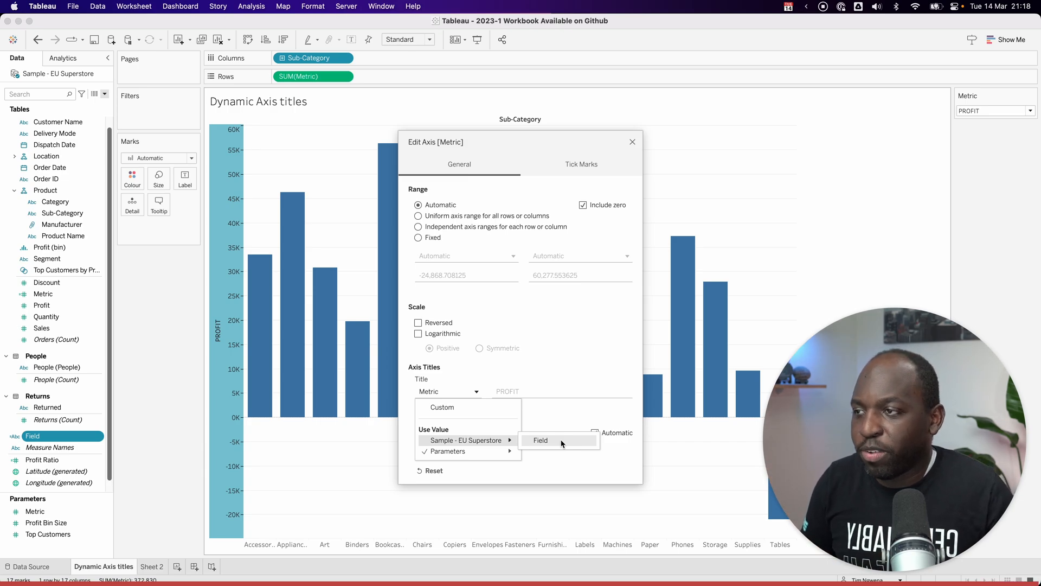
left_click(631, 142)
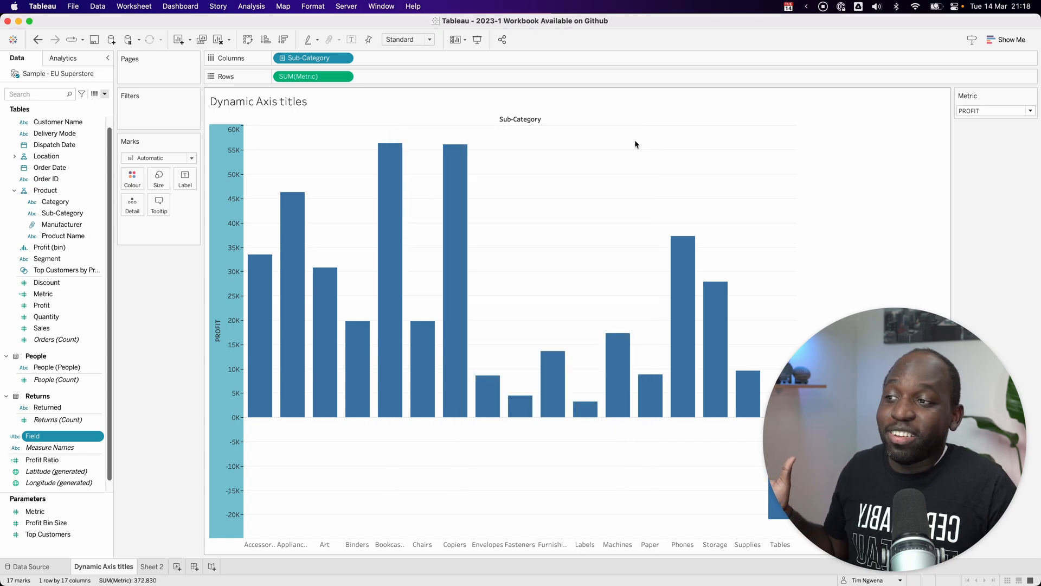